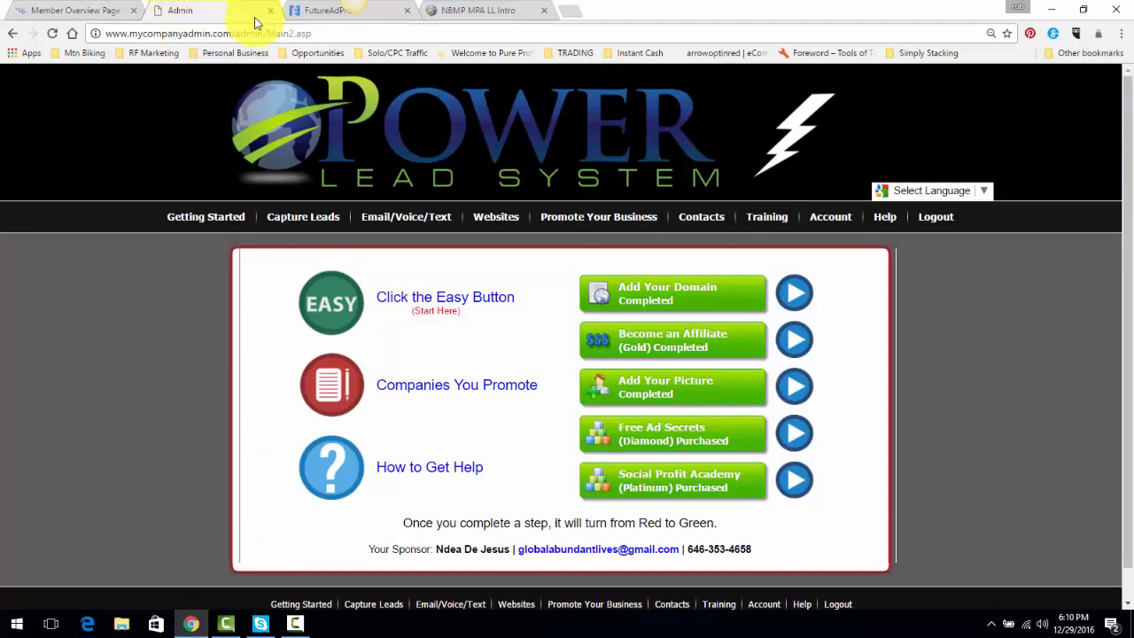
Switch to the FutureAdPro dashboard showing ad packs and account balances
{"action": "left_click", "coordinate": [346, 10]}
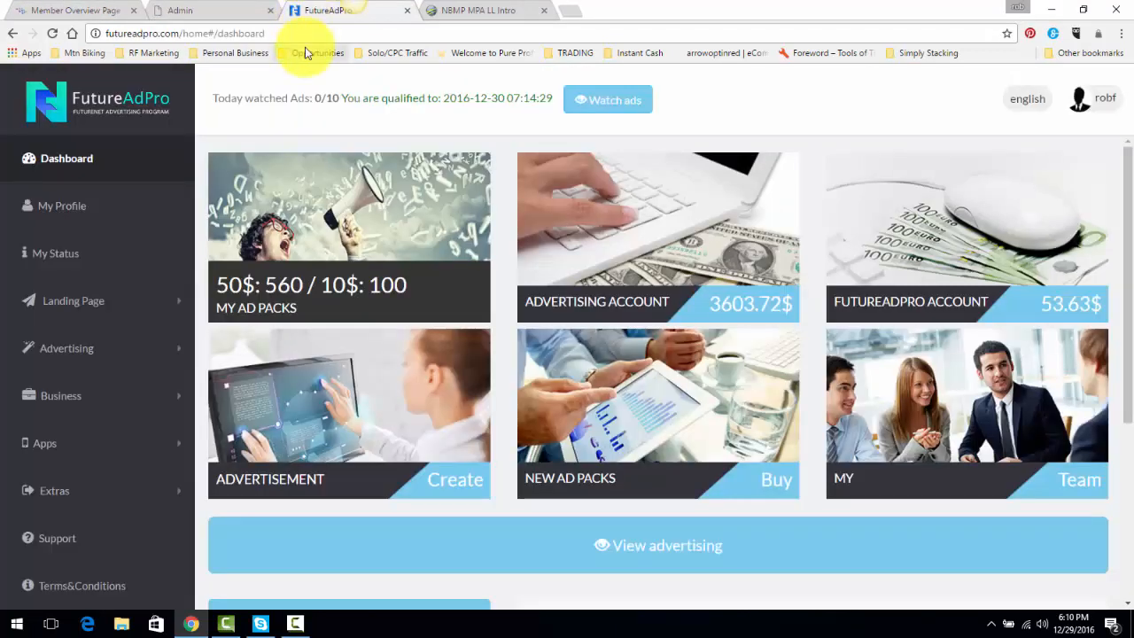
{"action": "mouse_move", "coordinate": [594, 14]}
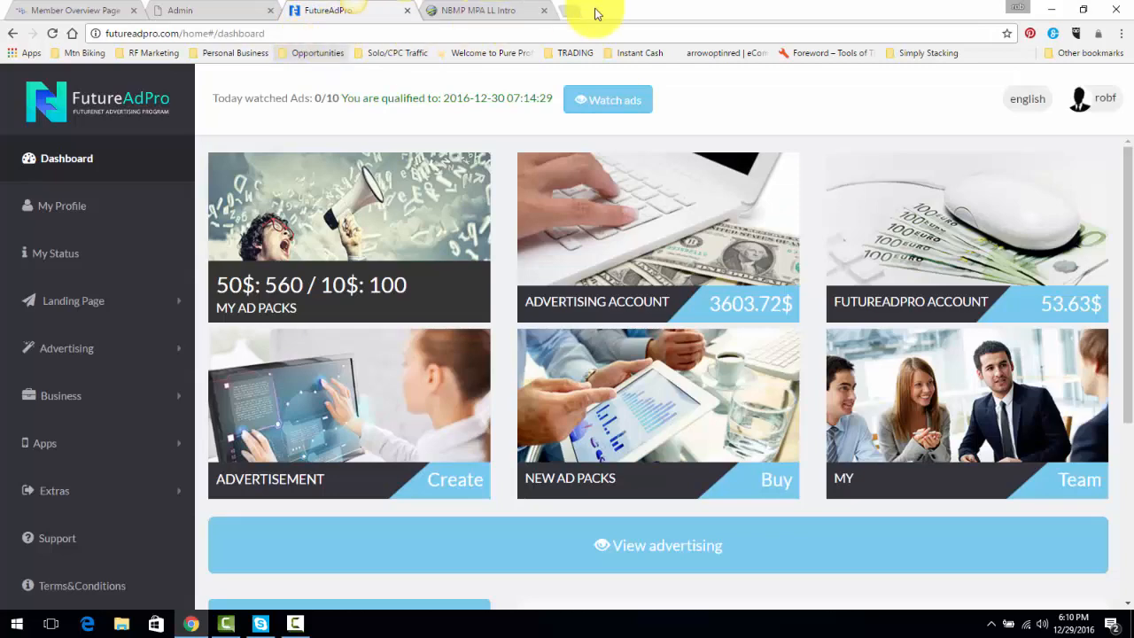
Advance the cashwithrob.net funnel from its intro to STEP 2 and scroll through the presentation page
{"action": "left_click", "coordinate": [479, 10]}
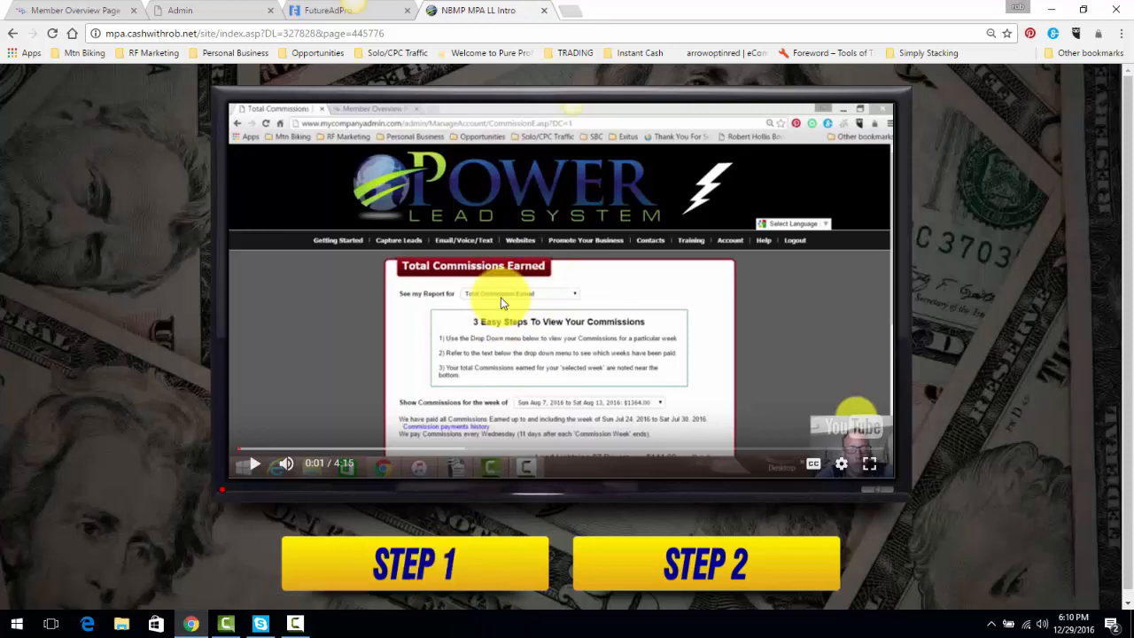
{"action": "mouse_move", "coordinate": [523, 339]}
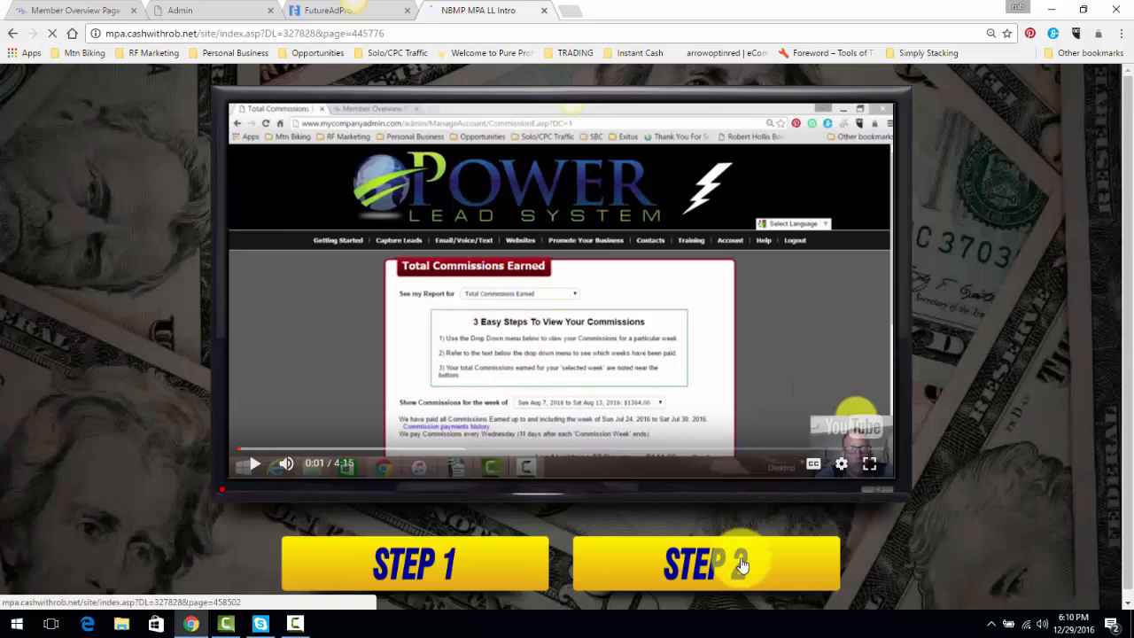
{"action": "left_click", "coordinate": [705, 563]}
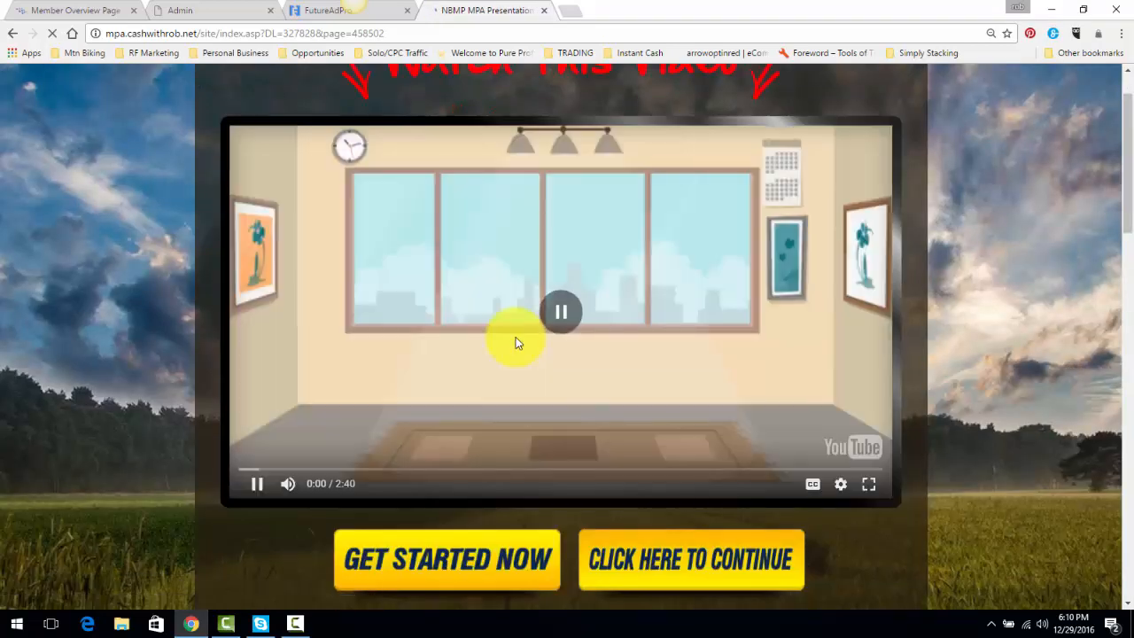
{"action": "scroll", "scroll_direction": "down", "scroll_amount": 3}
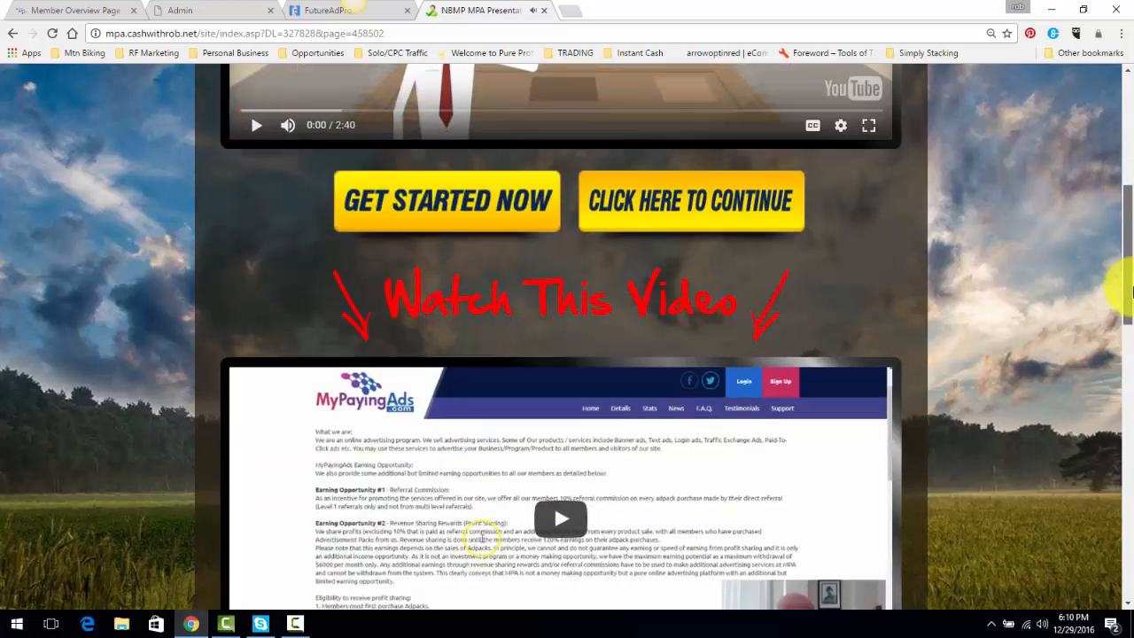
{"action": "scroll", "scroll_direction": "down", "scroll_amount": 3}
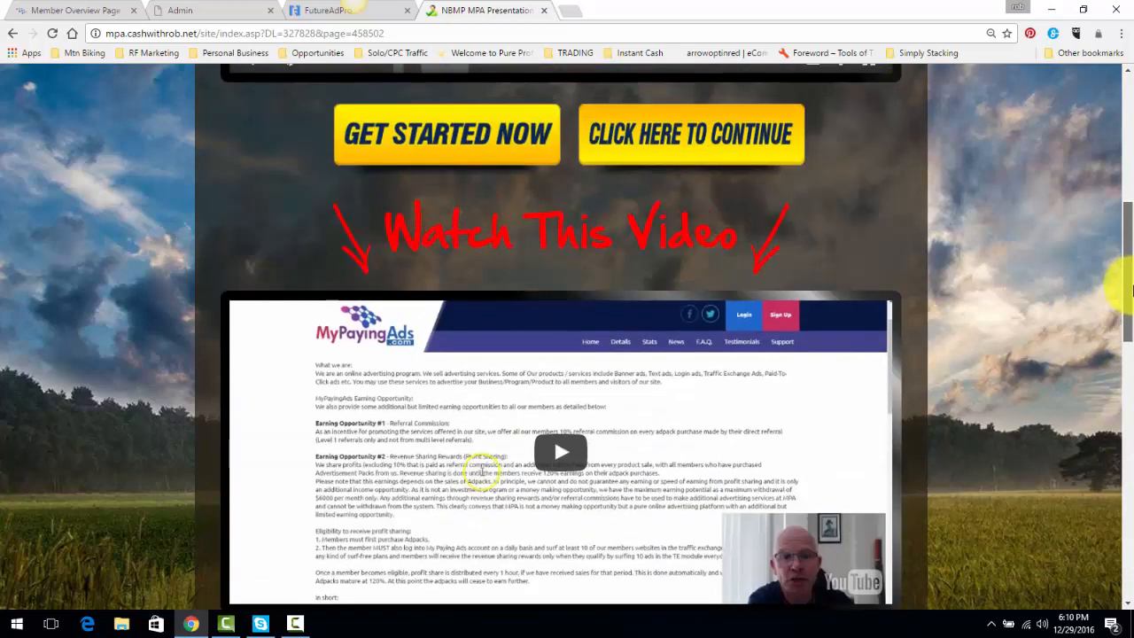
{"action": "scroll", "scroll_direction": "down", "scroll_amount": 3}
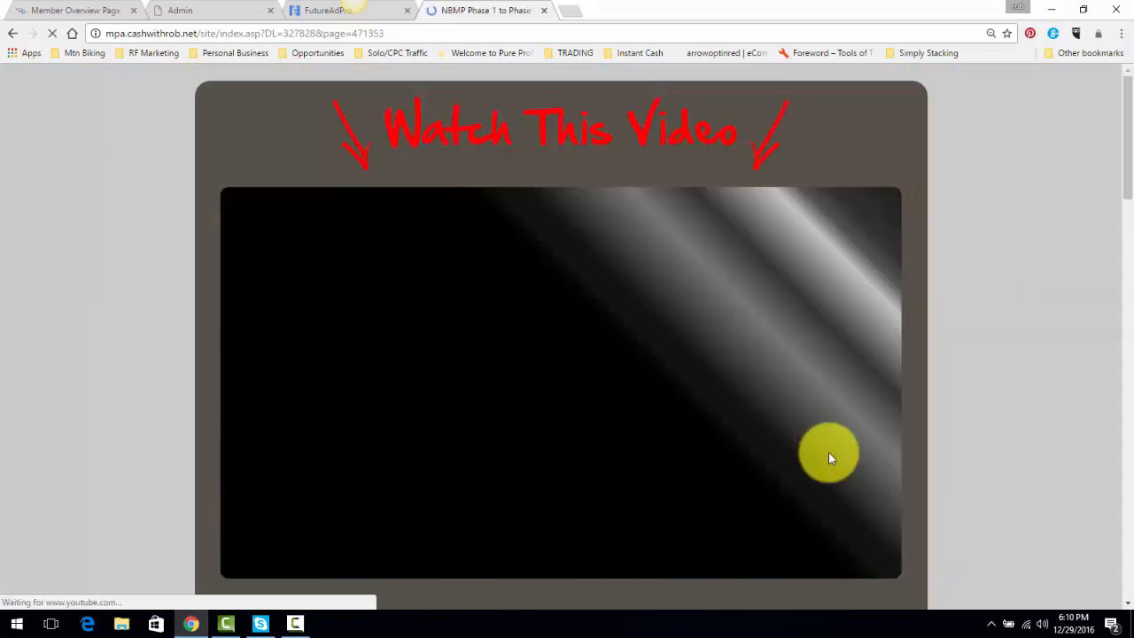
Start the Phase 1 membership-plan walkthrough video and scroll down its page
{"action": "left_click", "coordinate": [829, 453]}
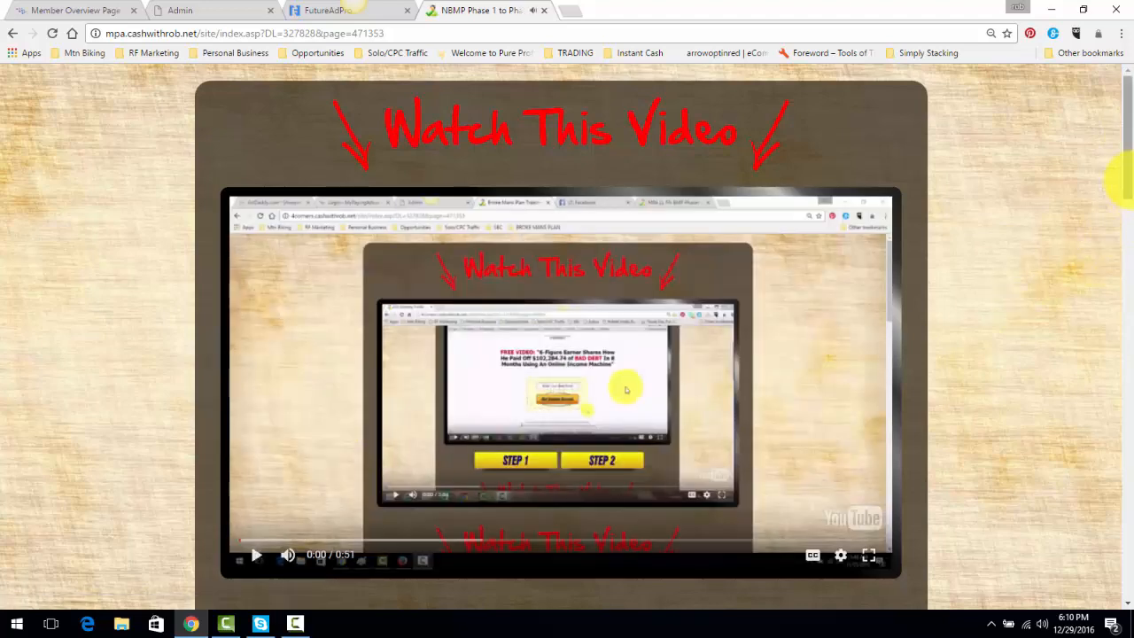
{"action": "scroll", "scroll_direction": "down", "scroll_amount": 3}
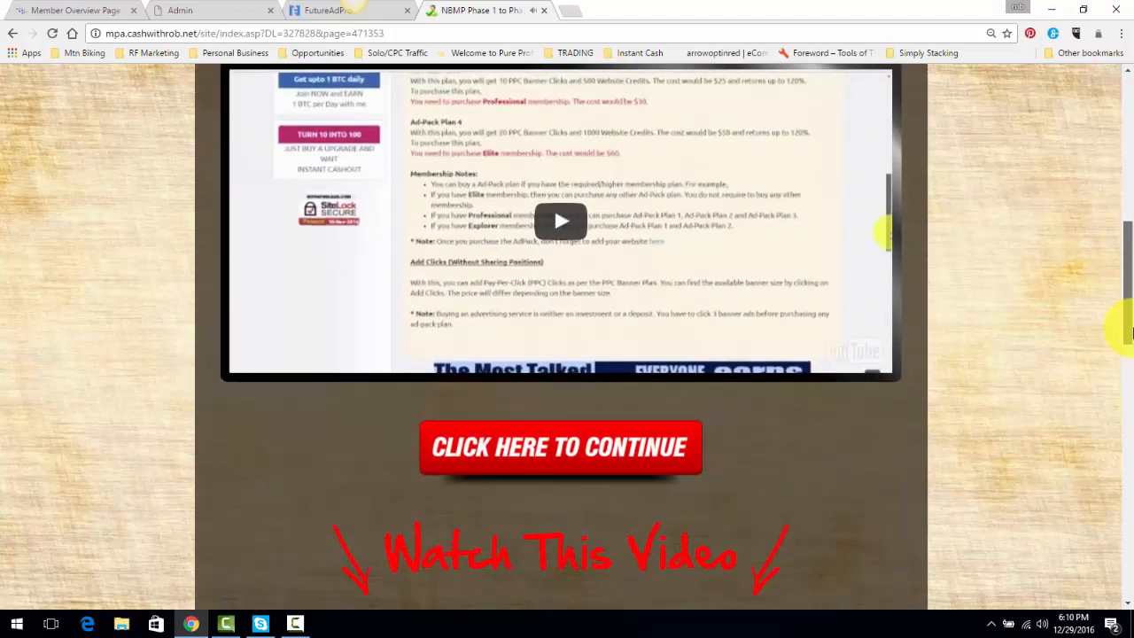
{"action": "scroll", "scroll_direction": "down", "scroll_amount": 3}
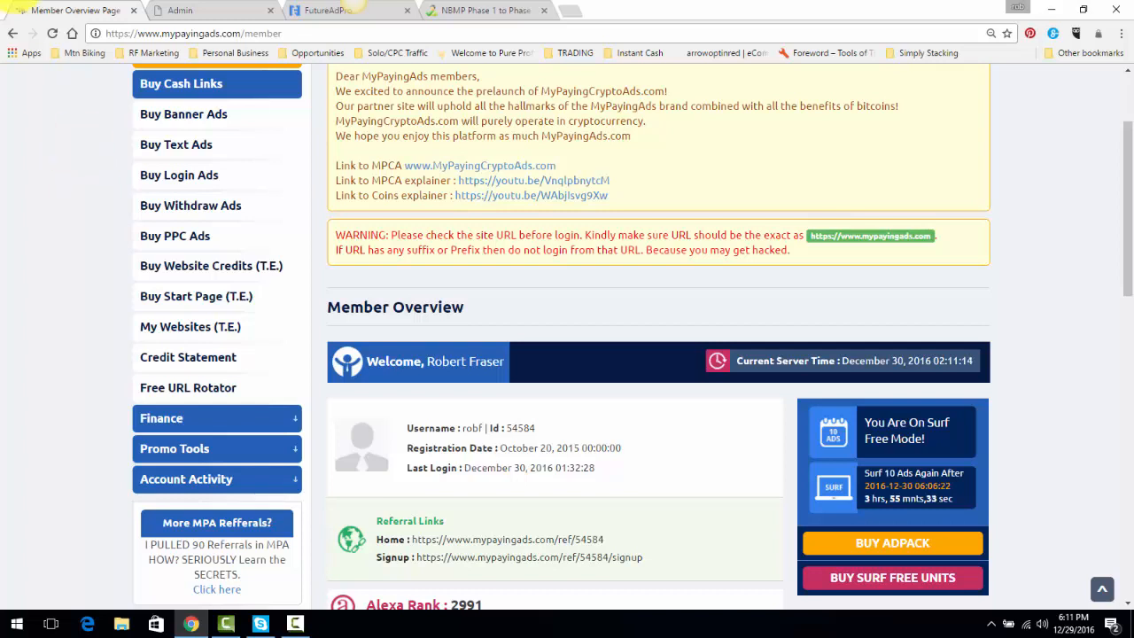
Reach the Banners page under Promote Your Business > Traffic Generation Online in Power Lead System
{"action": "left_click", "coordinate": [179, 11]}
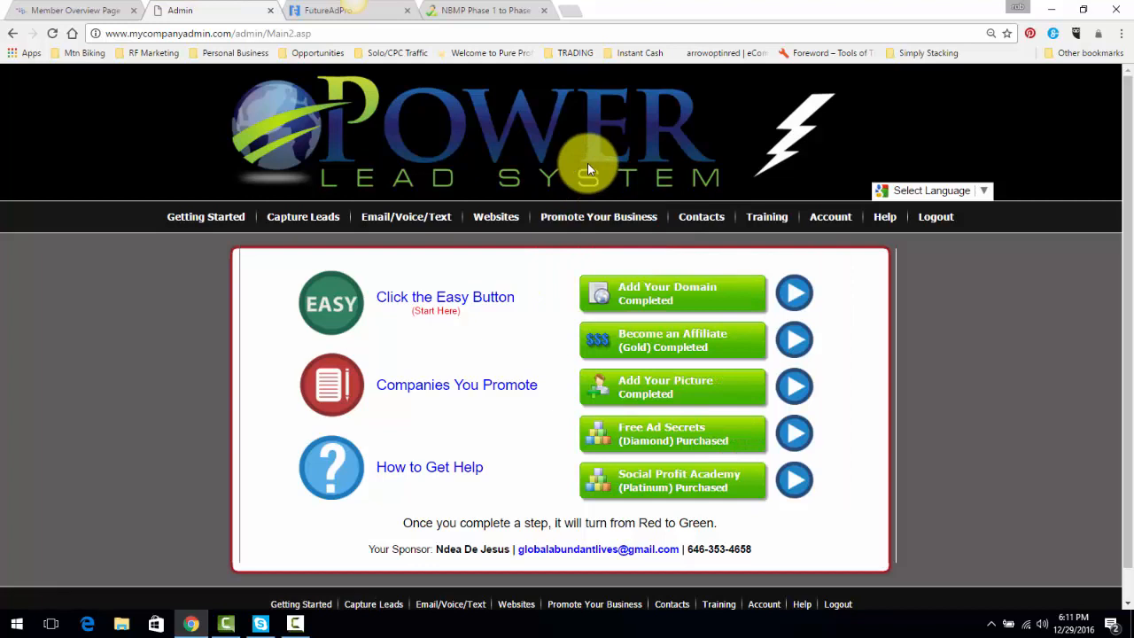
{"action": "left_click", "coordinate": [599, 216]}
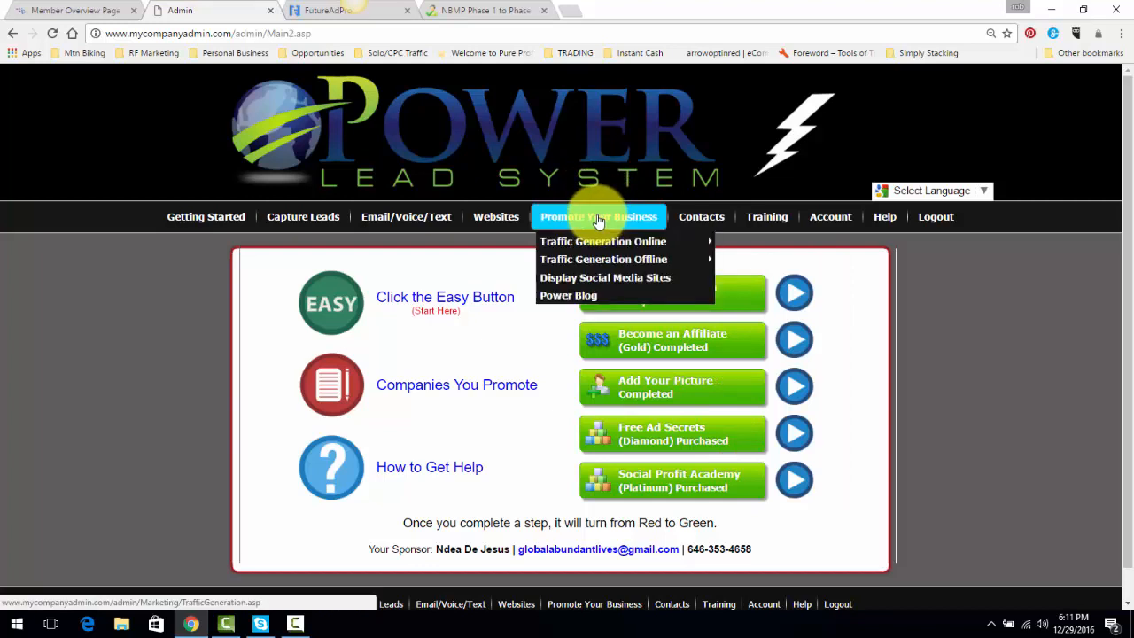
{"action": "mouse_move", "coordinate": [602, 241]}
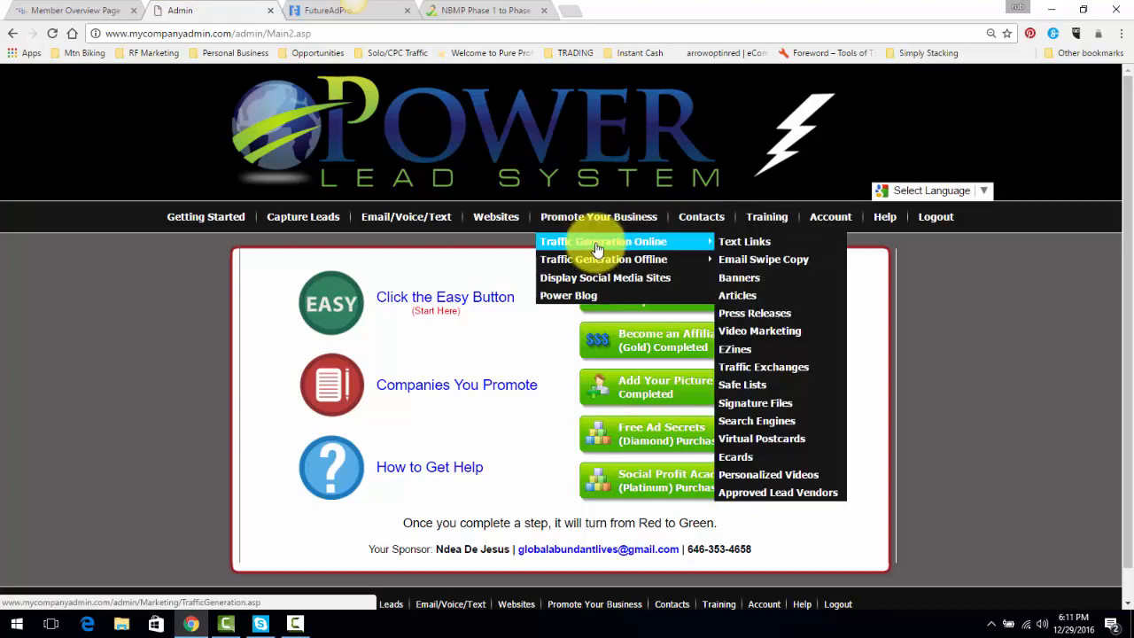
{"action": "left_click", "coordinate": [739, 276]}
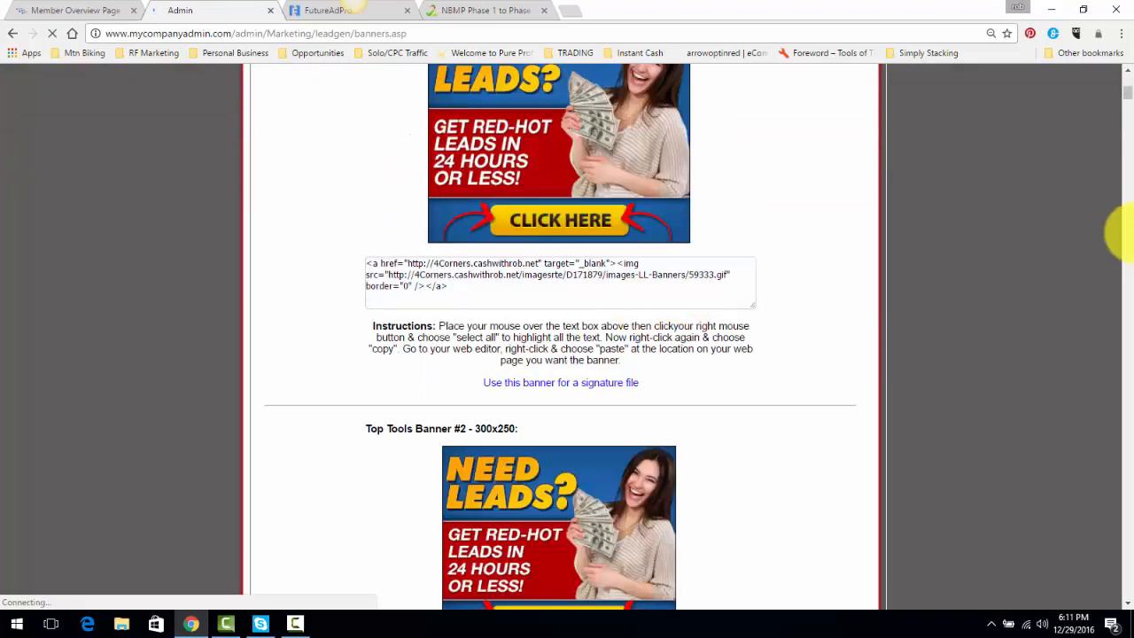
Scroll through the Top Tools lead banners and their embed codes
{"action": "scroll", "scroll_direction": "down", "scroll_amount": 3}
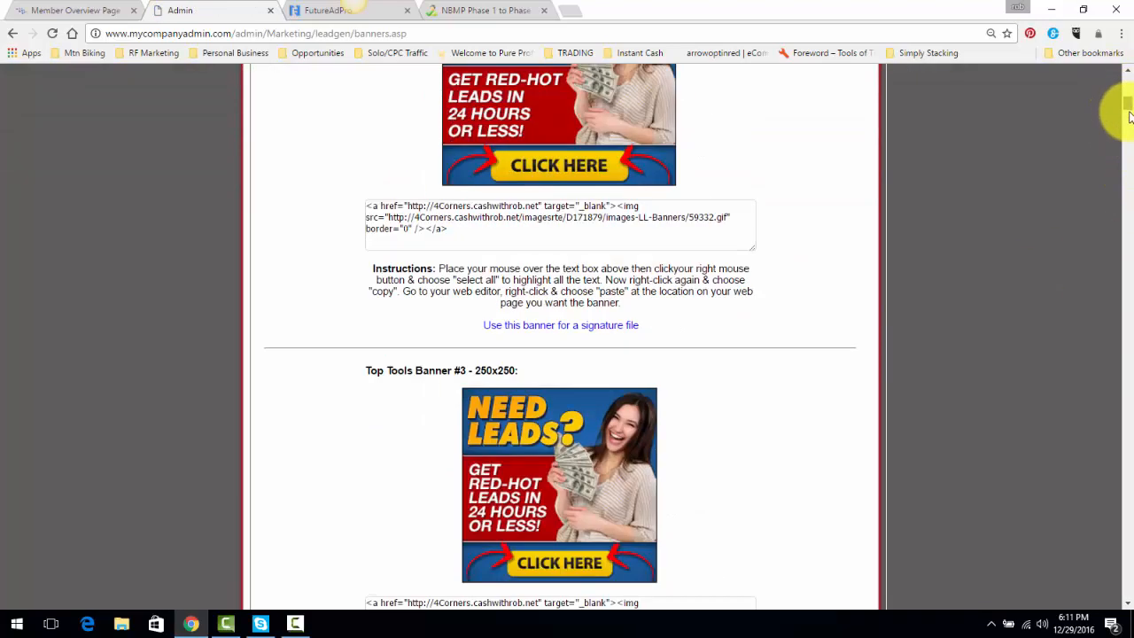
{"action": "scroll", "scroll_direction": "down", "scroll_amount": 3}
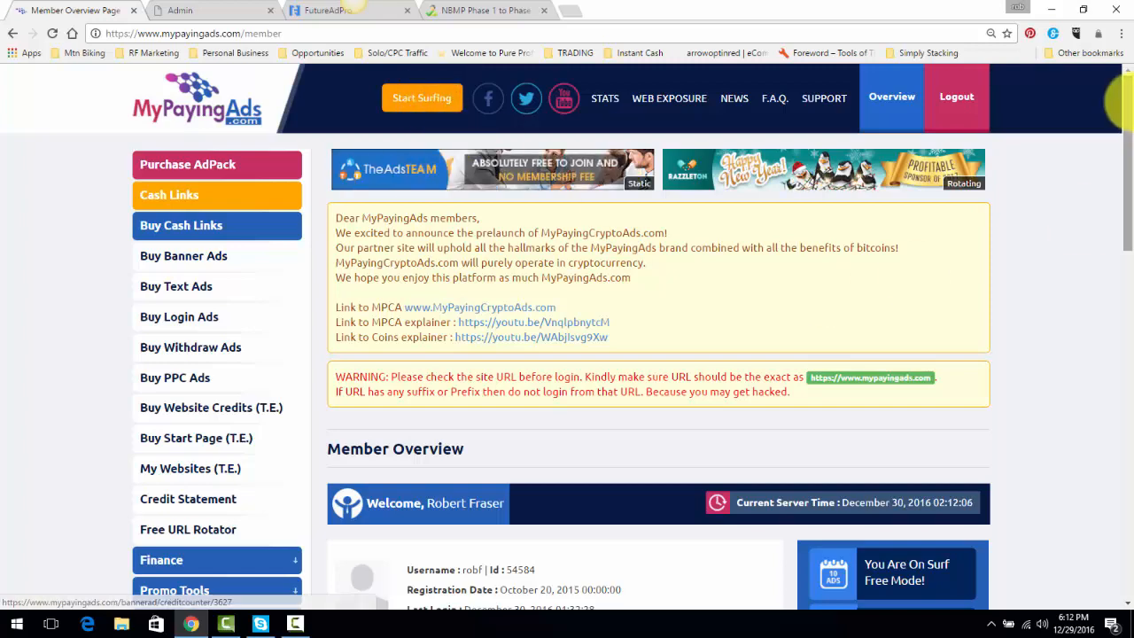
Scroll the MyPayingAds Member Overview to the balances, referrals and Elite membership
{"action": "scroll", "scroll_direction": "down", "scroll_amount": 3}
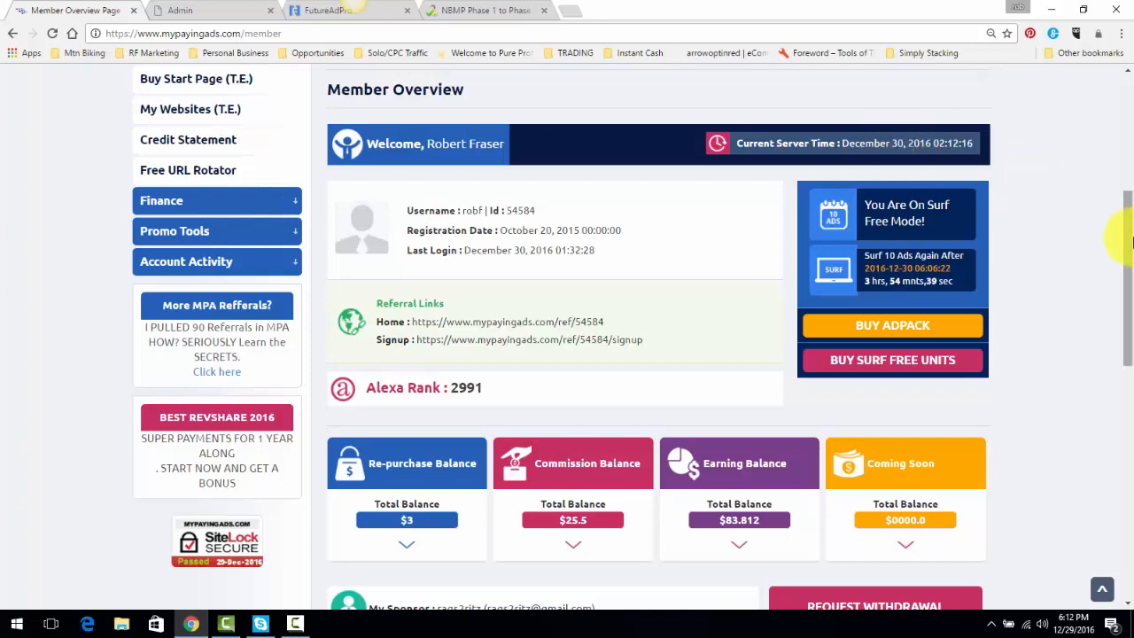
{"action": "scroll", "scroll_direction": "down", "scroll_amount": 3}
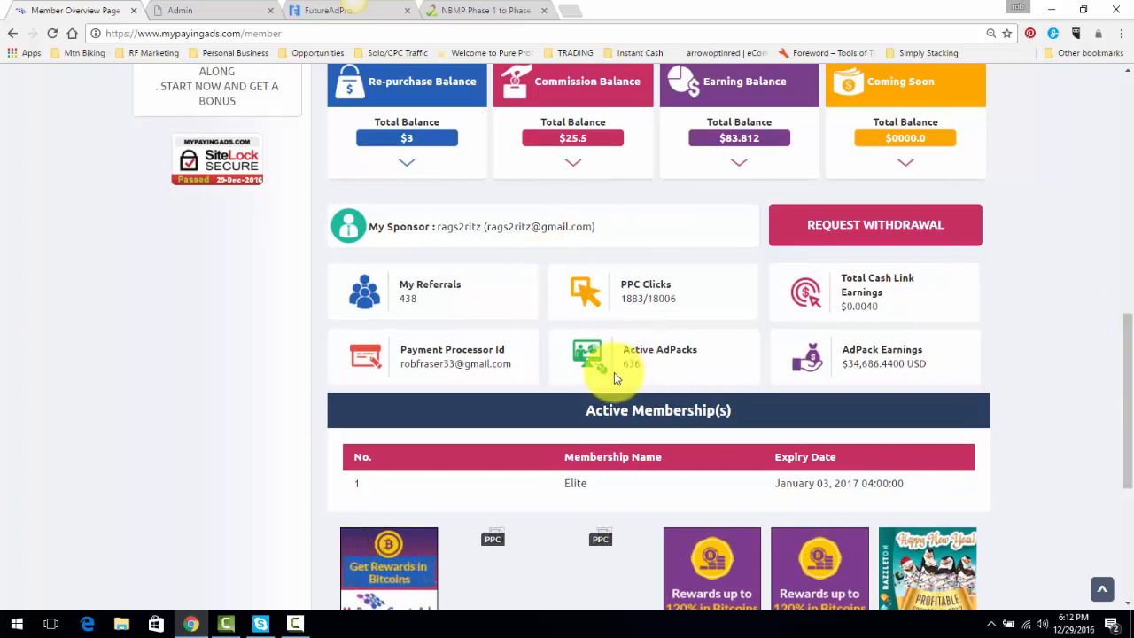
{"action": "mouse_move", "coordinate": [1017, 393]}
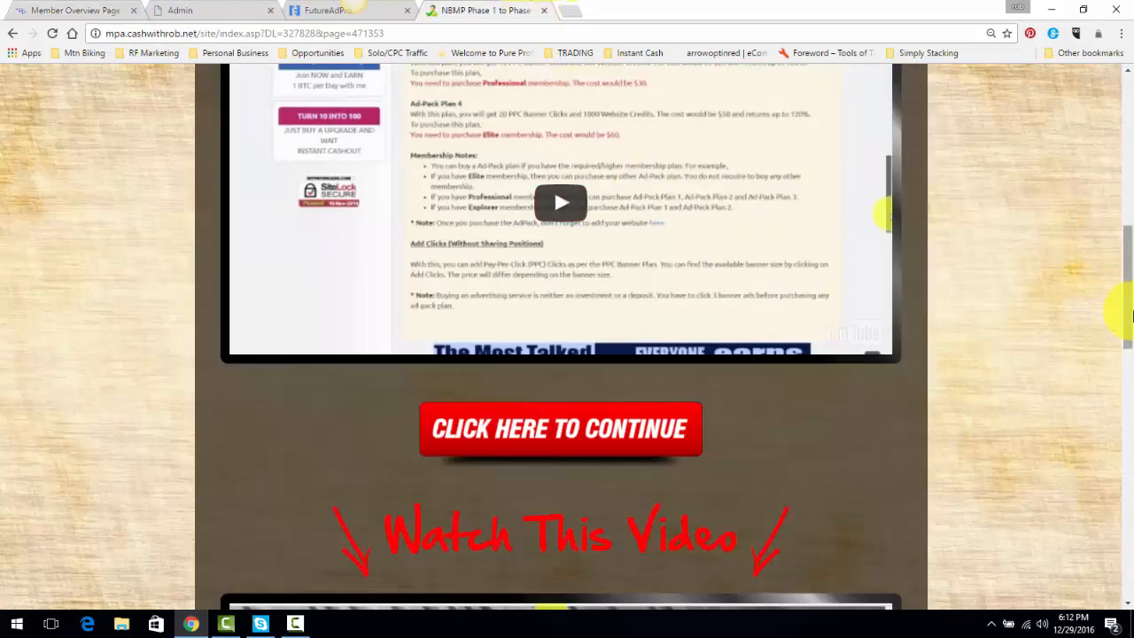
Scroll through the funnel's Watch This Video sections, including the membership-plan and horsepower opt-in videos
{"action": "scroll", "scroll_direction": "down", "scroll_amount": 3}
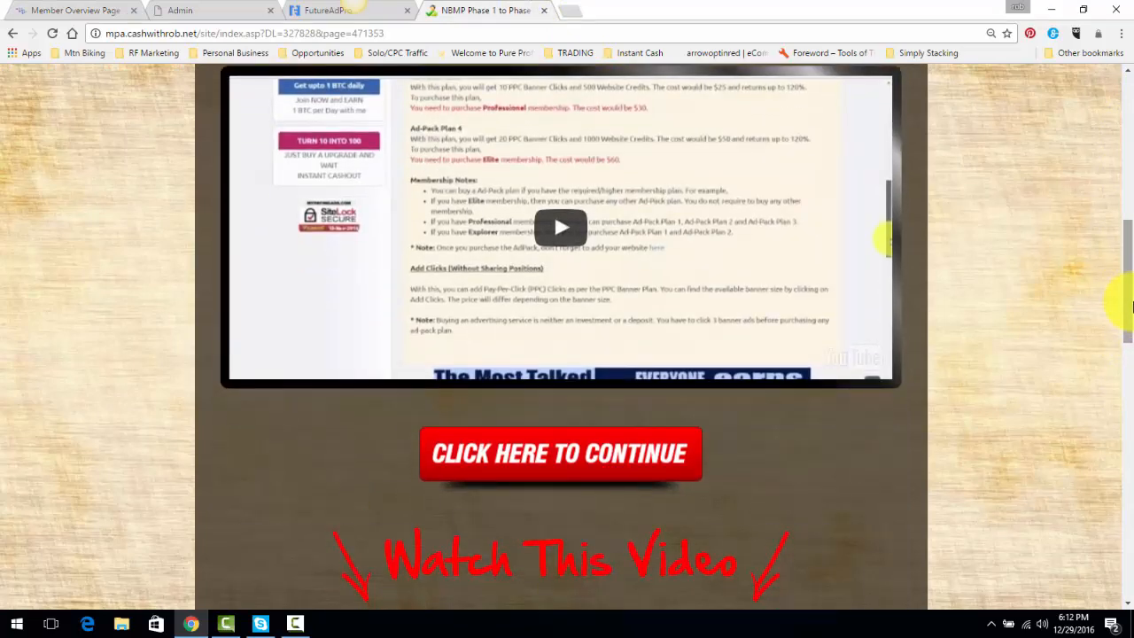
{"action": "scroll", "scroll_direction": "down", "scroll_amount": 3}
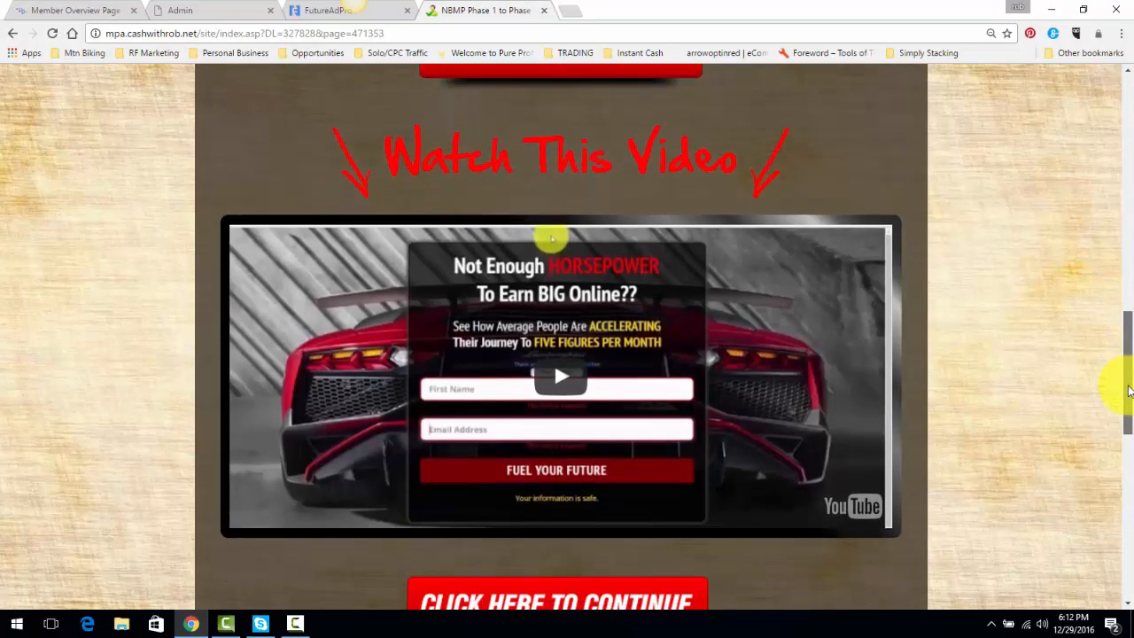
{"action": "mouse_move", "coordinate": [546, 221]}
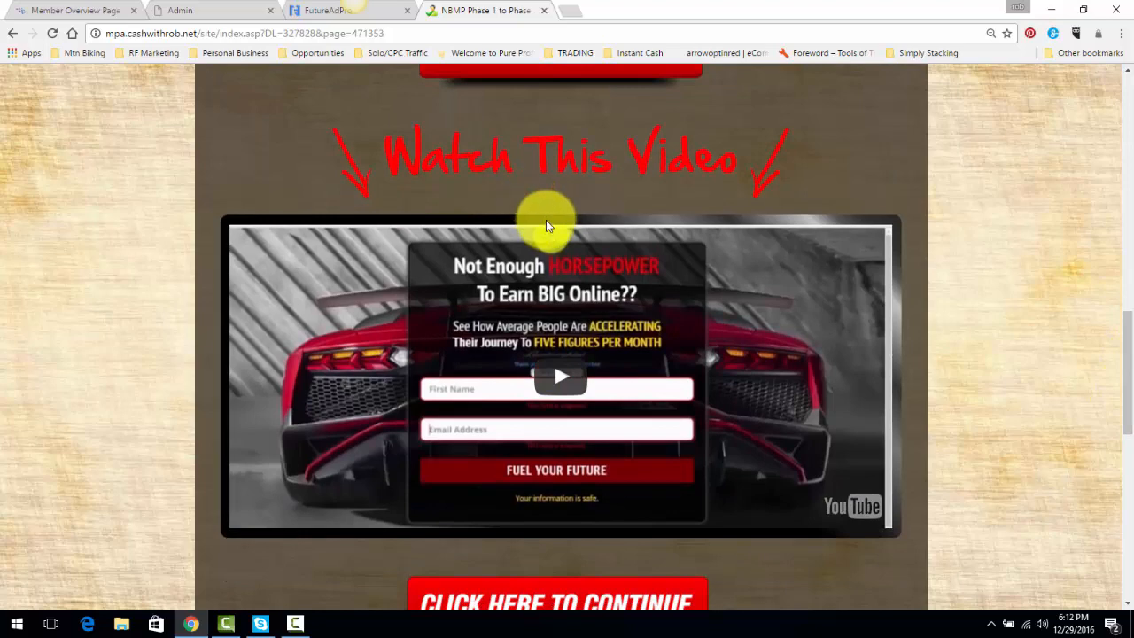
{"action": "scroll", "scroll_direction": "down", "scroll_amount": 3}
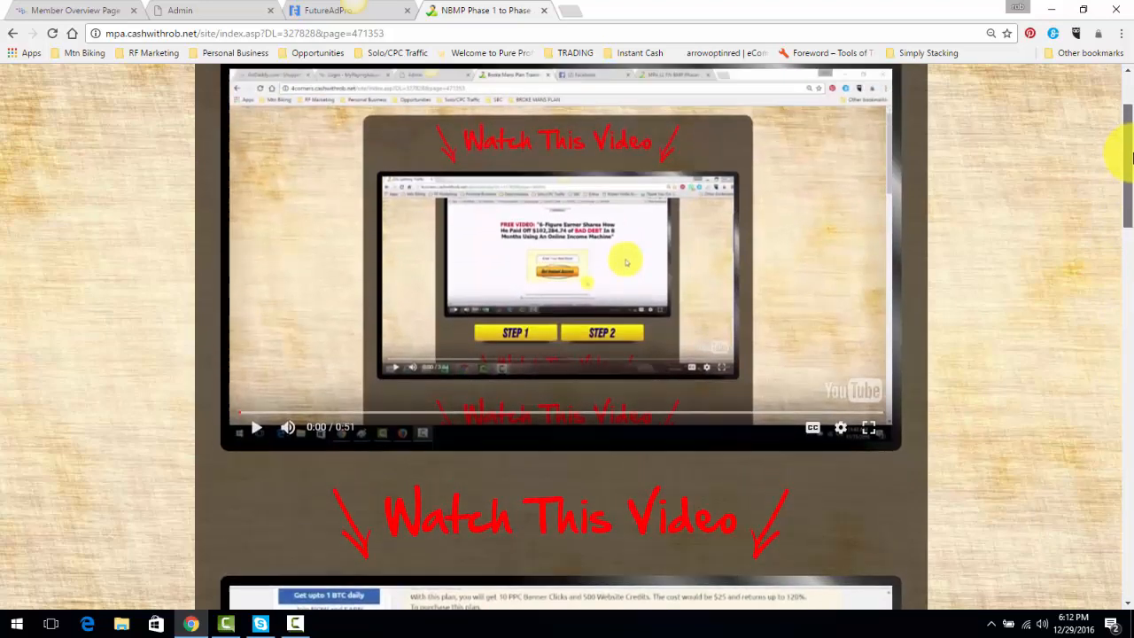
{"action": "scroll", "scroll_direction": "down", "scroll_amount": 3}
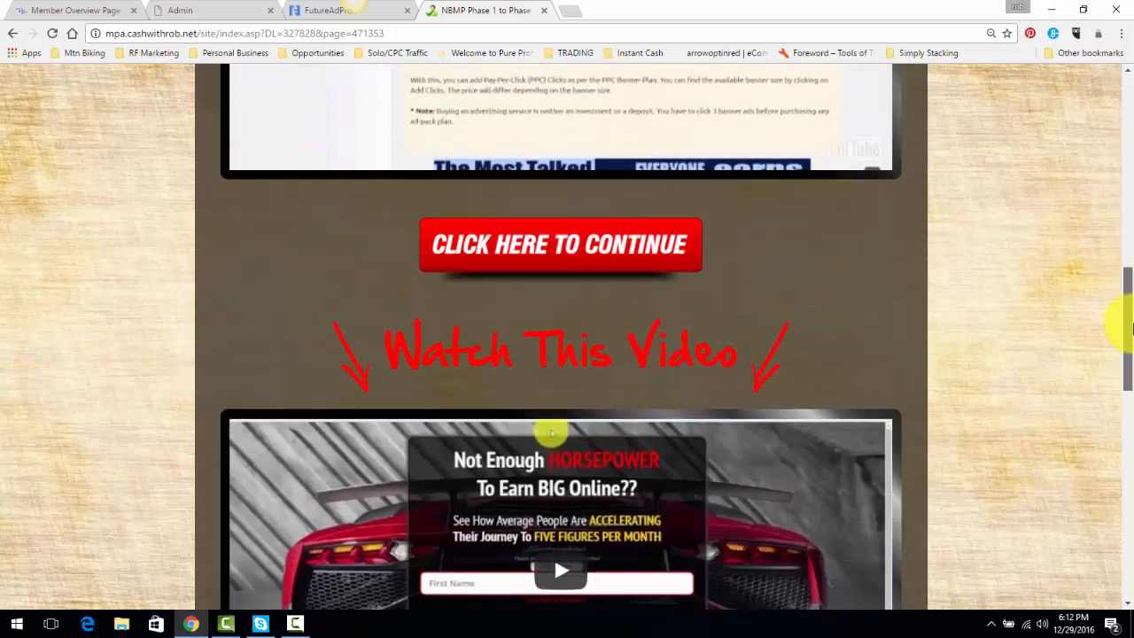
{"action": "scroll", "scroll_direction": "down", "scroll_amount": 3}
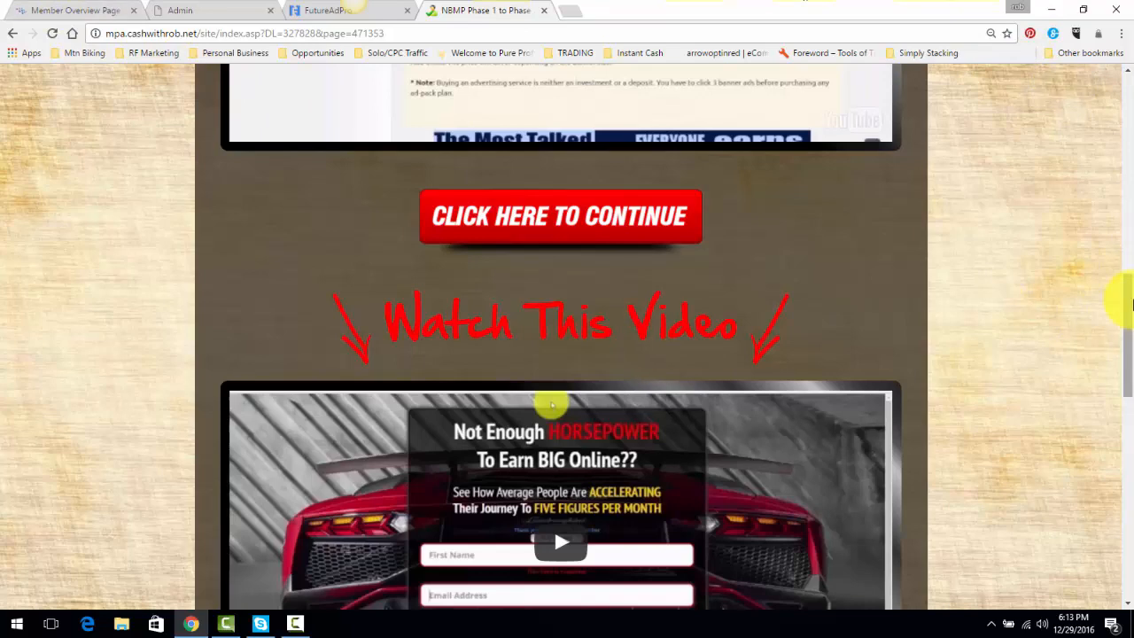
{"action": "scroll", "scroll_direction": "down", "scroll_amount": 3}
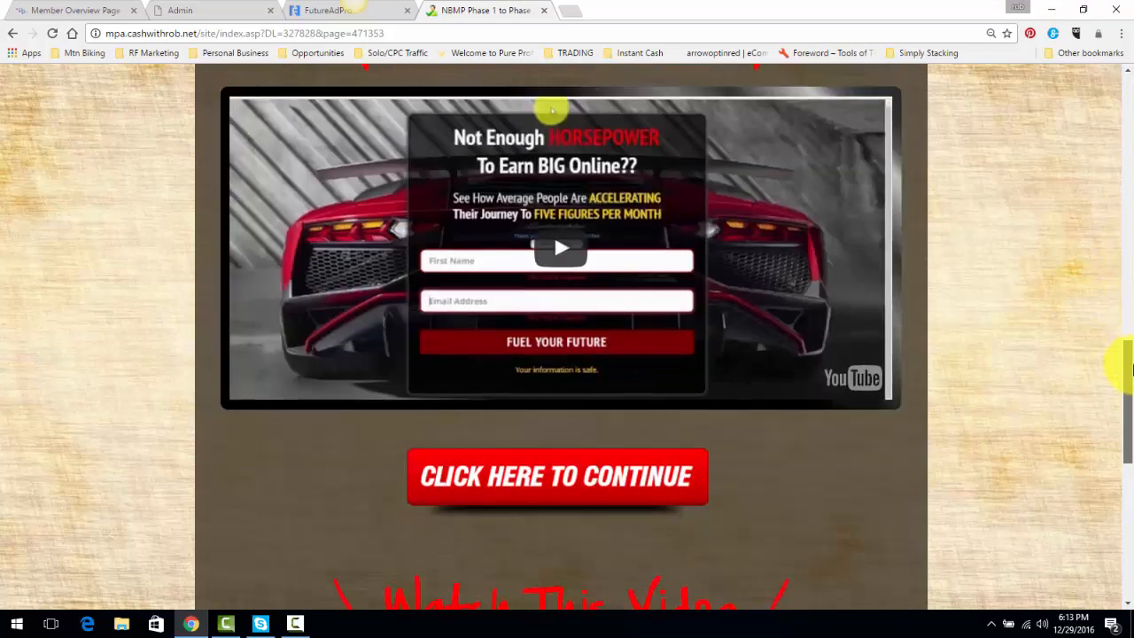
{"action": "scroll", "scroll_direction": "down", "scroll_amount": 3}
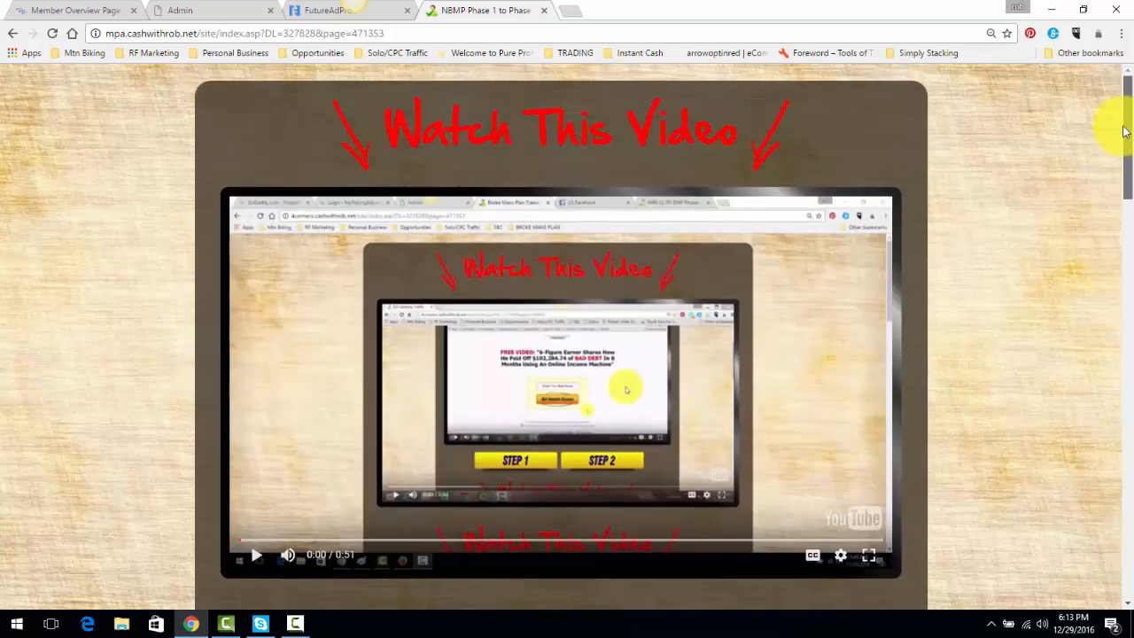
{"action": "mouse_move", "coordinate": [1125, 124]}
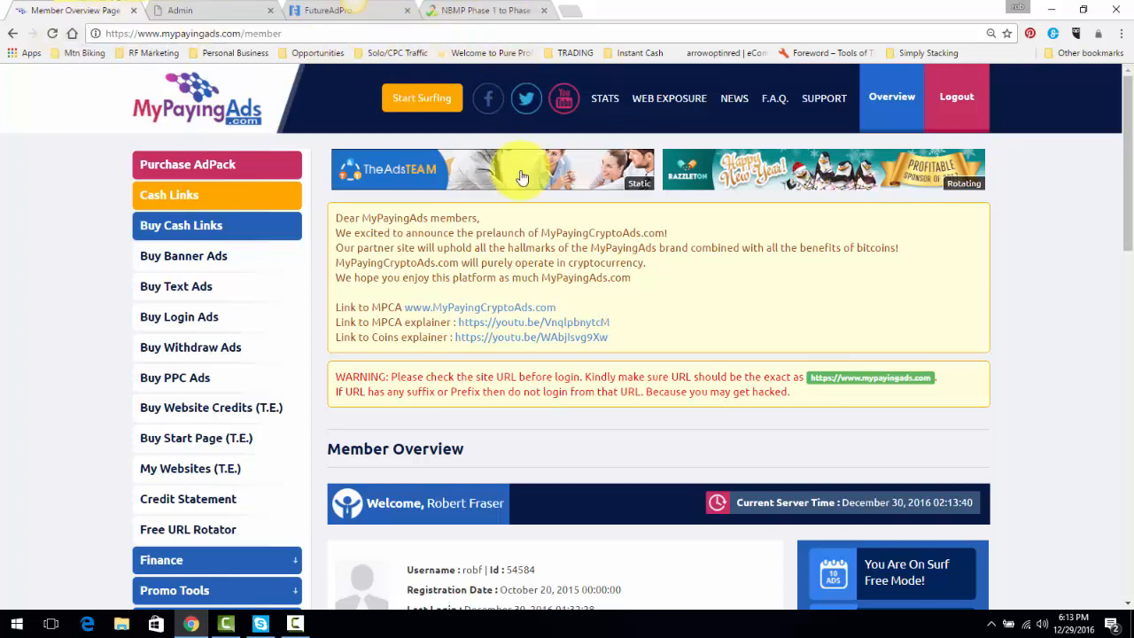
Scroll the MyPayingAds Member Overview to its balance and referral boxes and recheck them
{"action": "scroll", "scroll_direction": "down", "scroll_amount": 3}
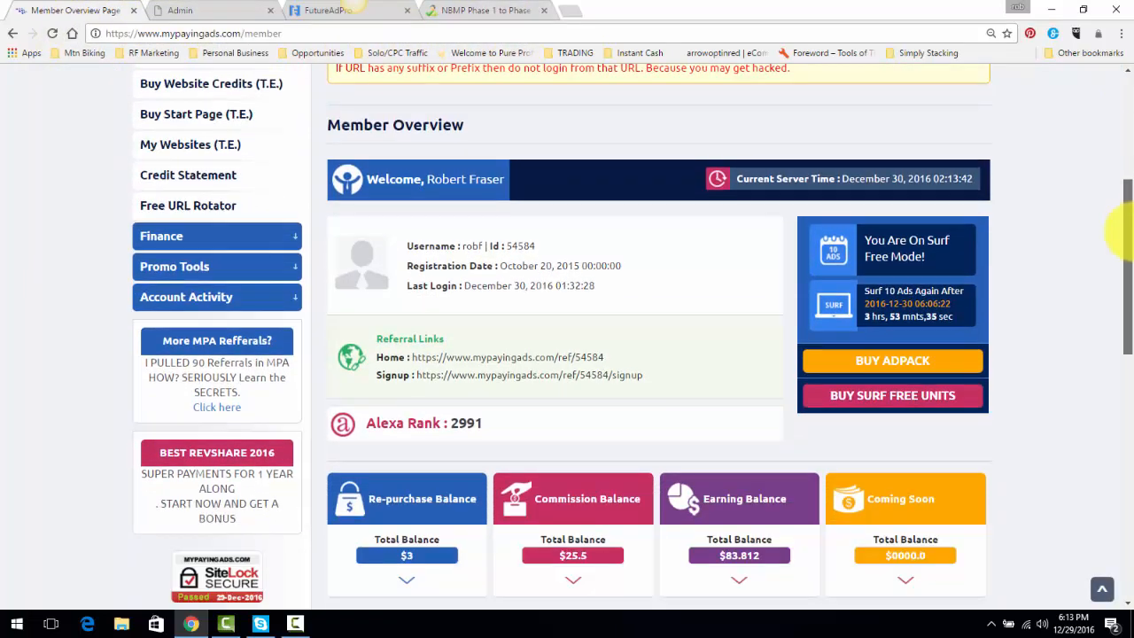
{"action": "scroll", "scroll_direction": "down", "scroll_amount": 3}
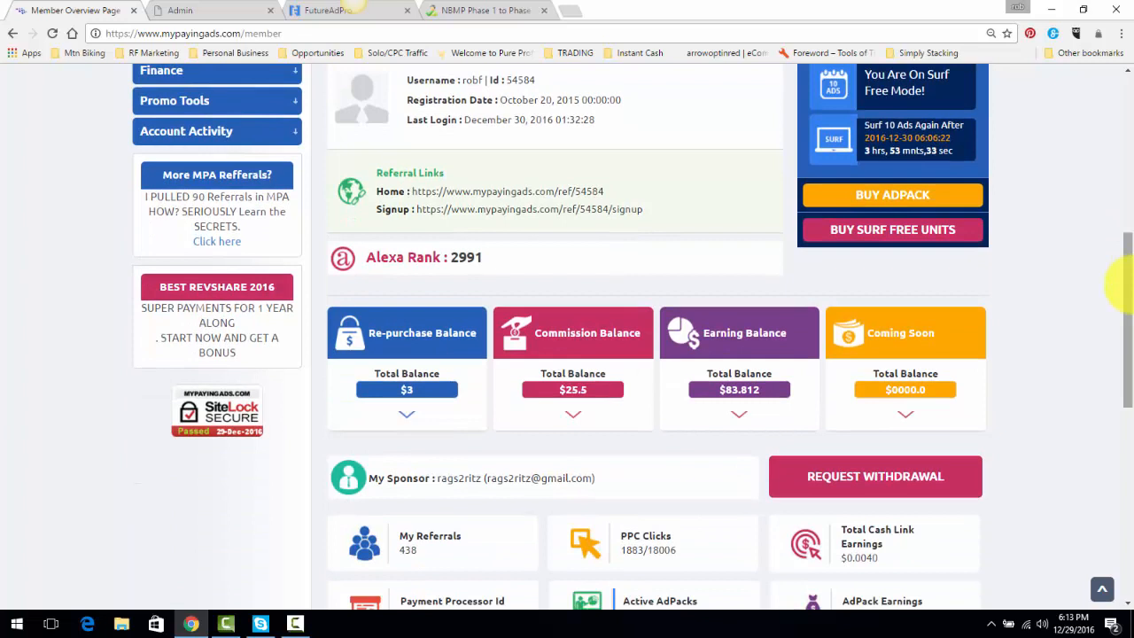
{"action": "mouse_move", "coordinate": [335, 191]}
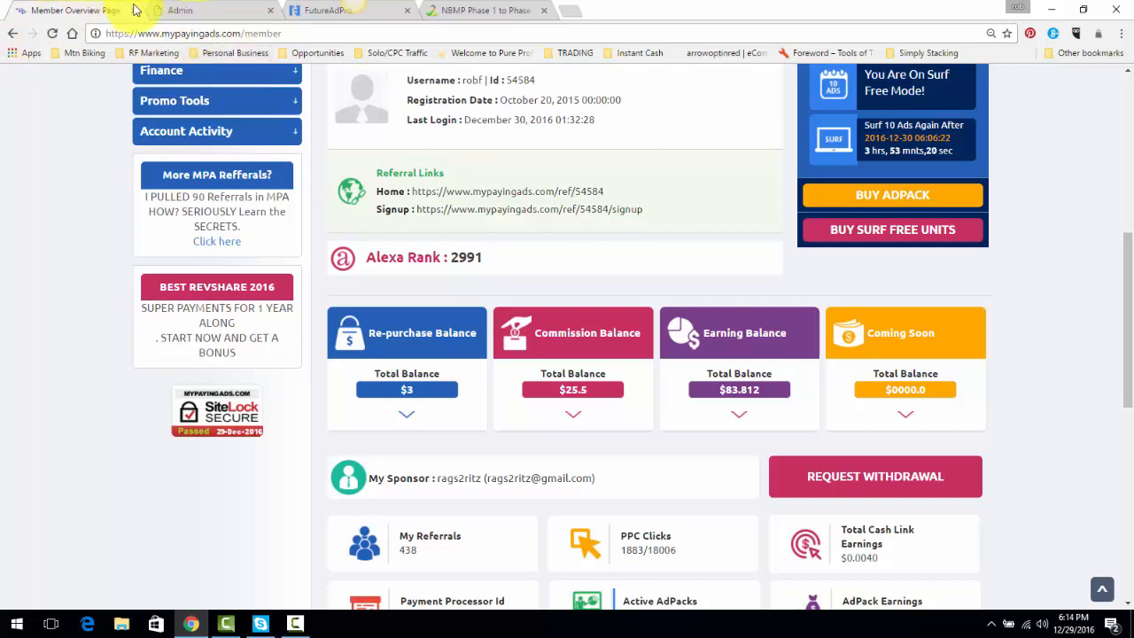
{"action": "left_click", "coordinate": [336, 11]}
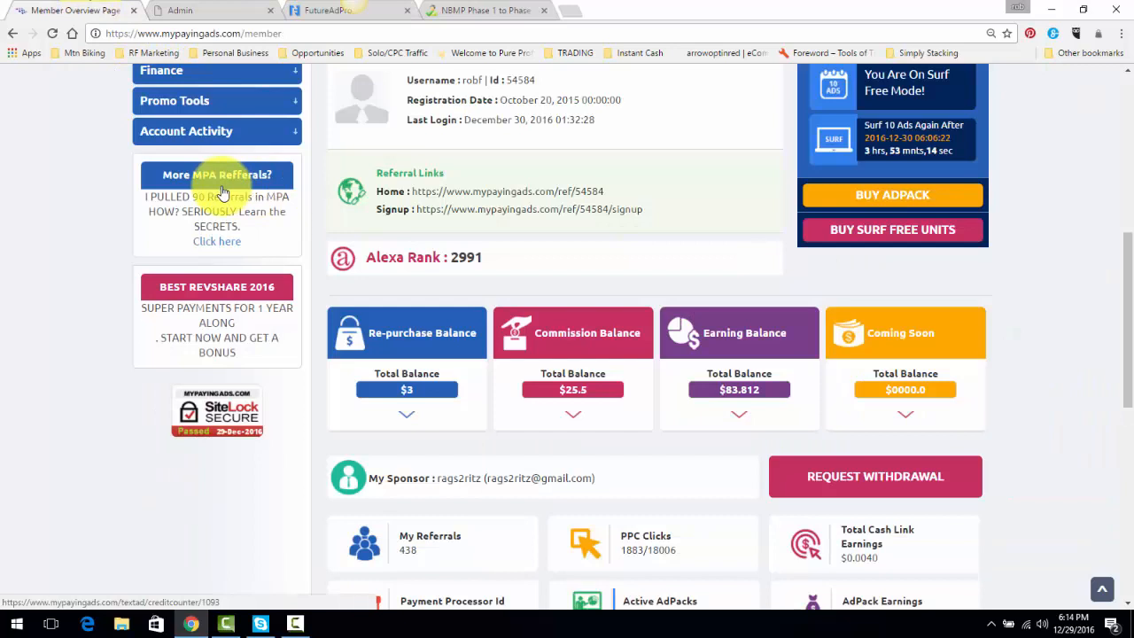
{"action": "left_click", "coordinate": [333, 10]}
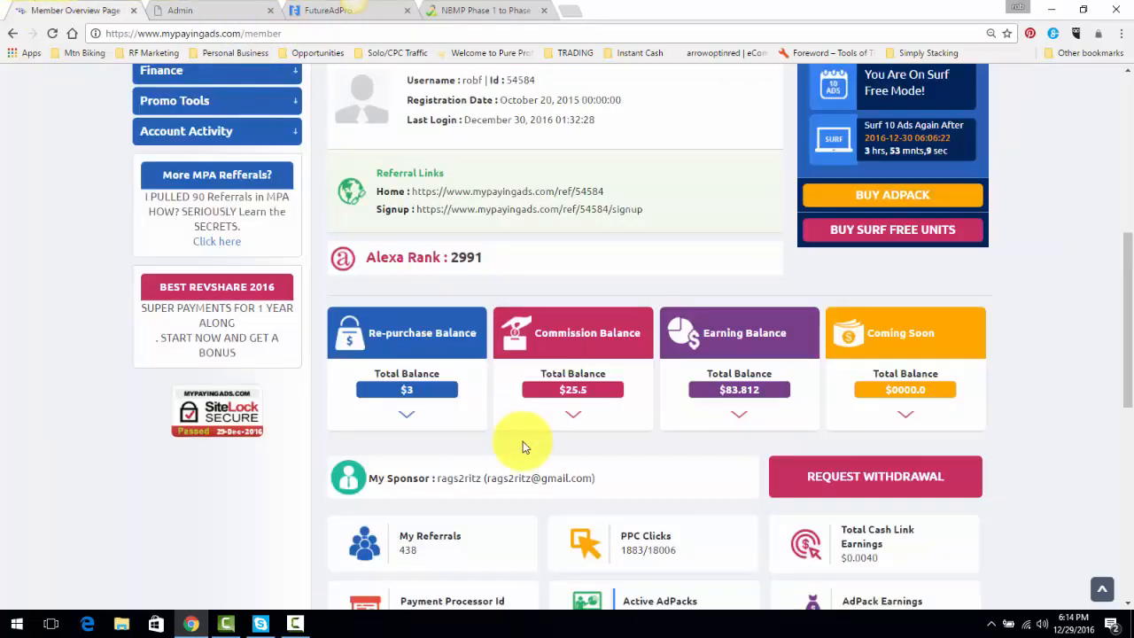
{"action": "scroll", "scroll_direction": "down", "scroll_amount": 3}
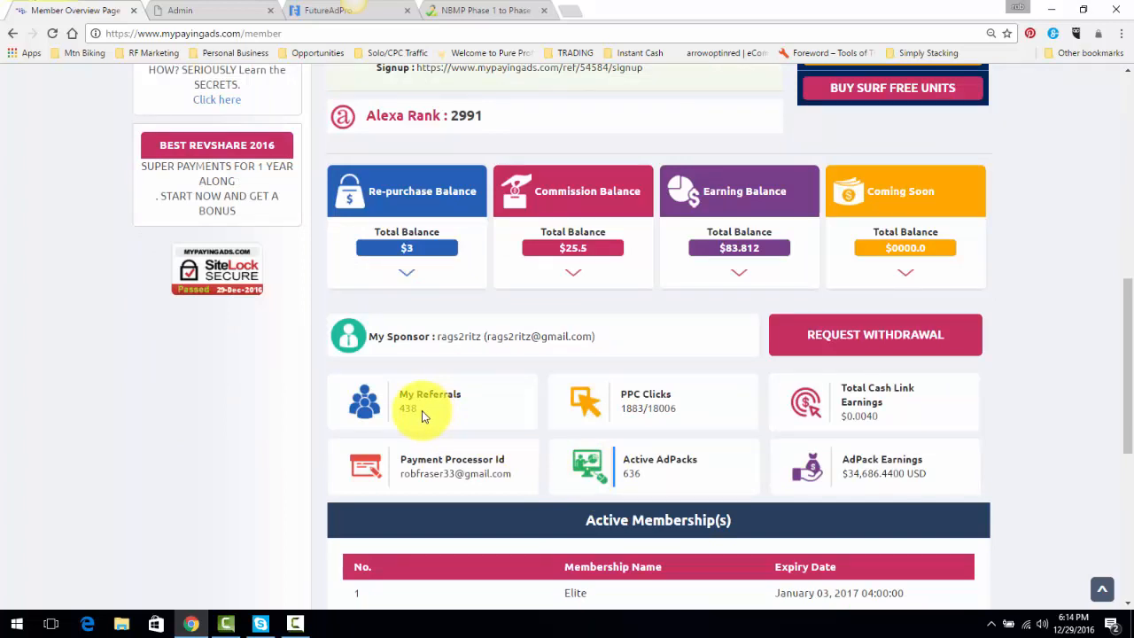
Switch to the FutureAdPro dashboard
{"action": "left_click", "coordinate": [345, 11]}
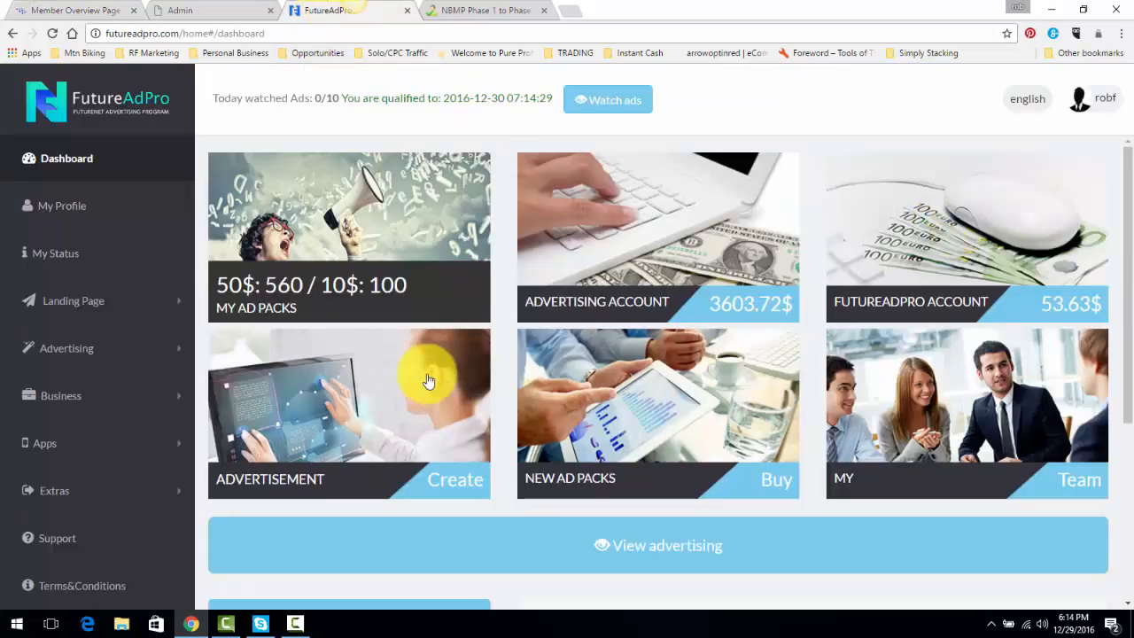
View FutureAdPro's Business overview with commissions and payouts, then return to the Broke Man's Plan funnel
{"action": "left_click", "coordinate": [60, 395]}
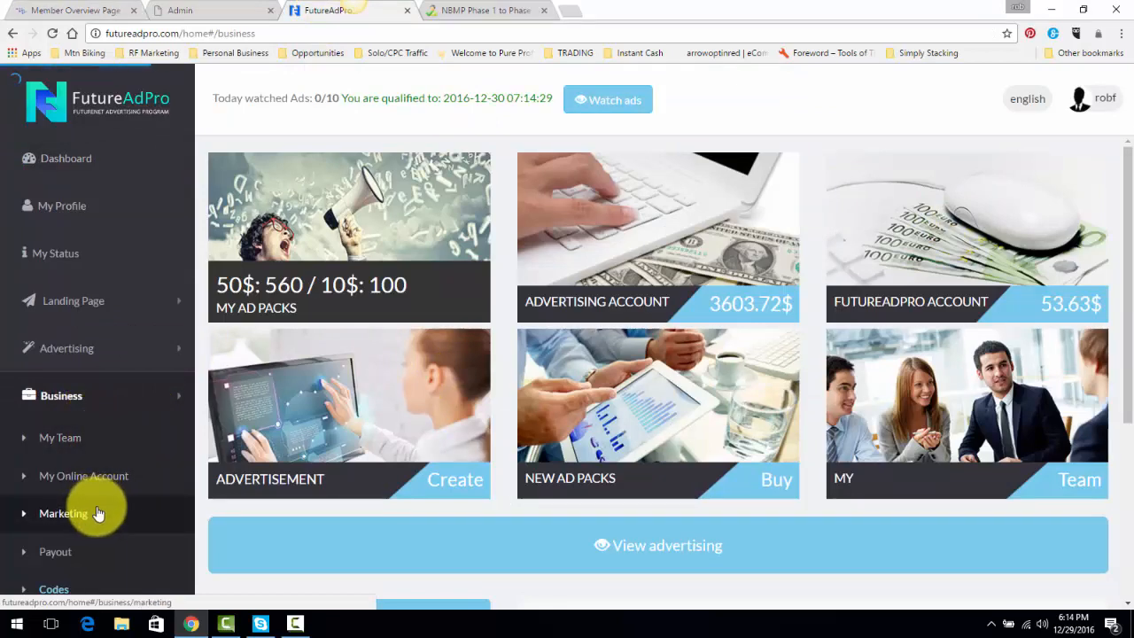
{"action": "left_click", "coordinate": [64, 514]}
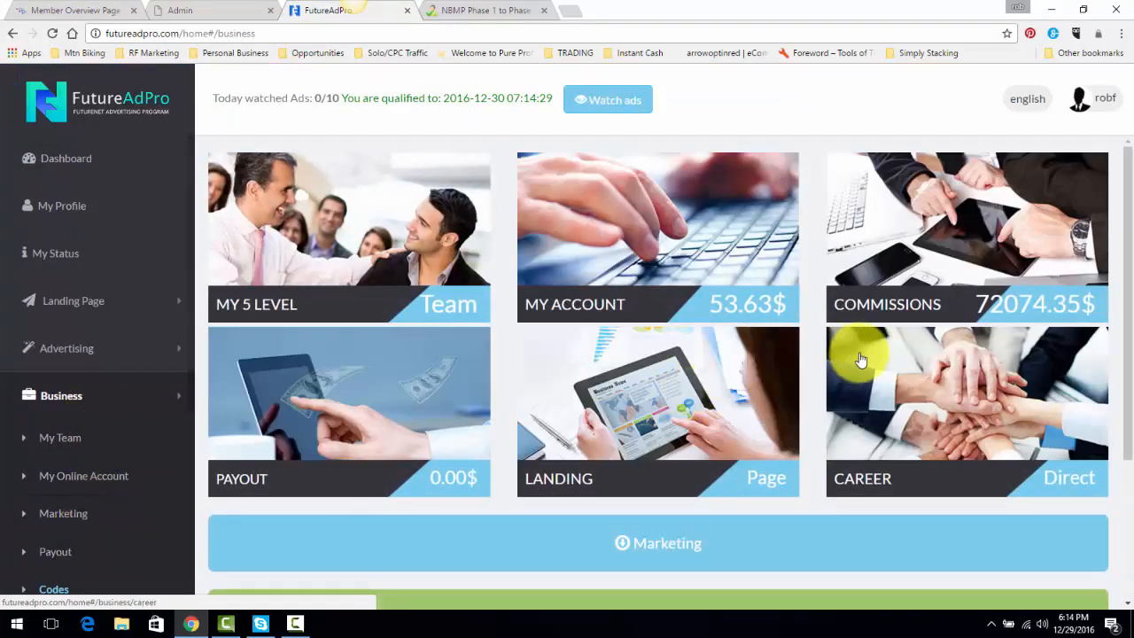
{"action": "mouse_move", "coordinate": [847, 358]}
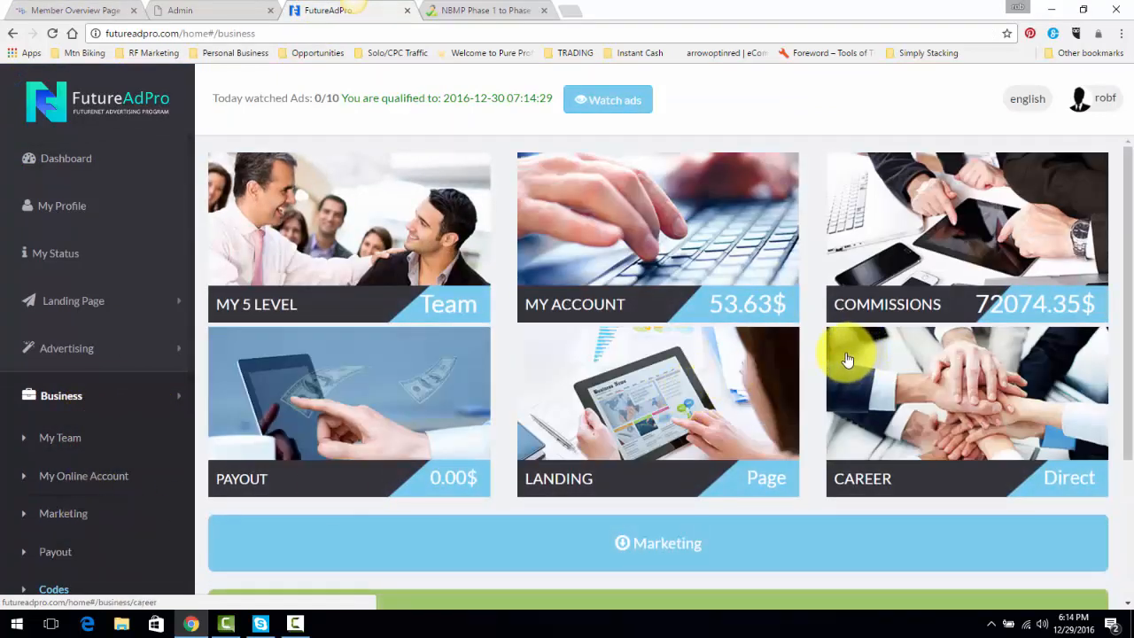
{"action": "mouse_move", "coordinate": [842, 362]}
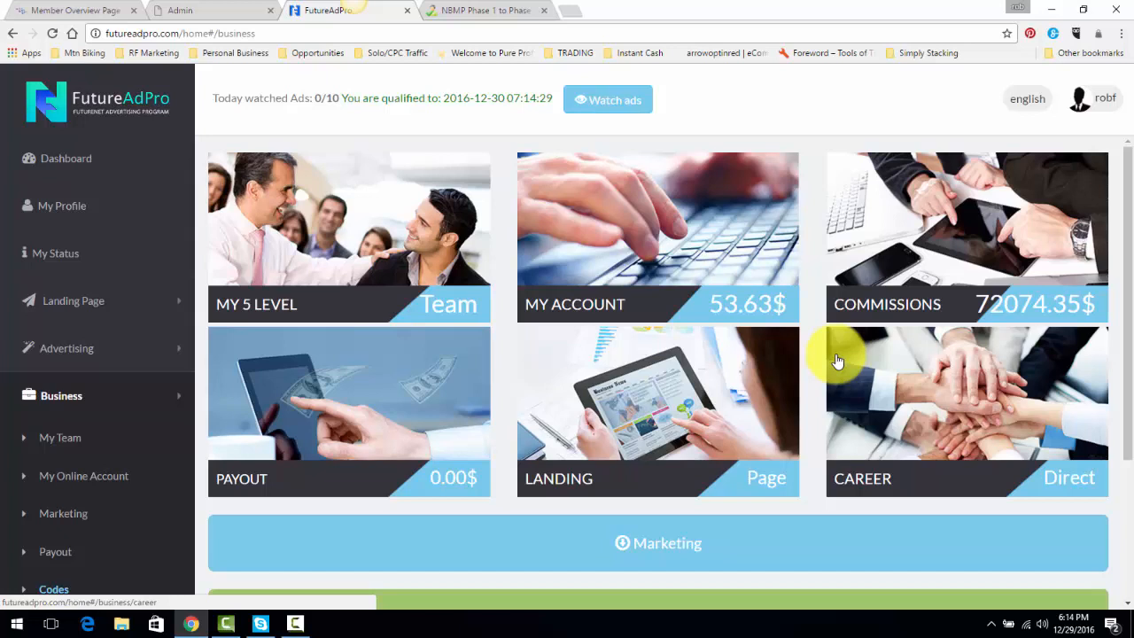
{"action": "mouse_move", "coordinate": [482, 383]}
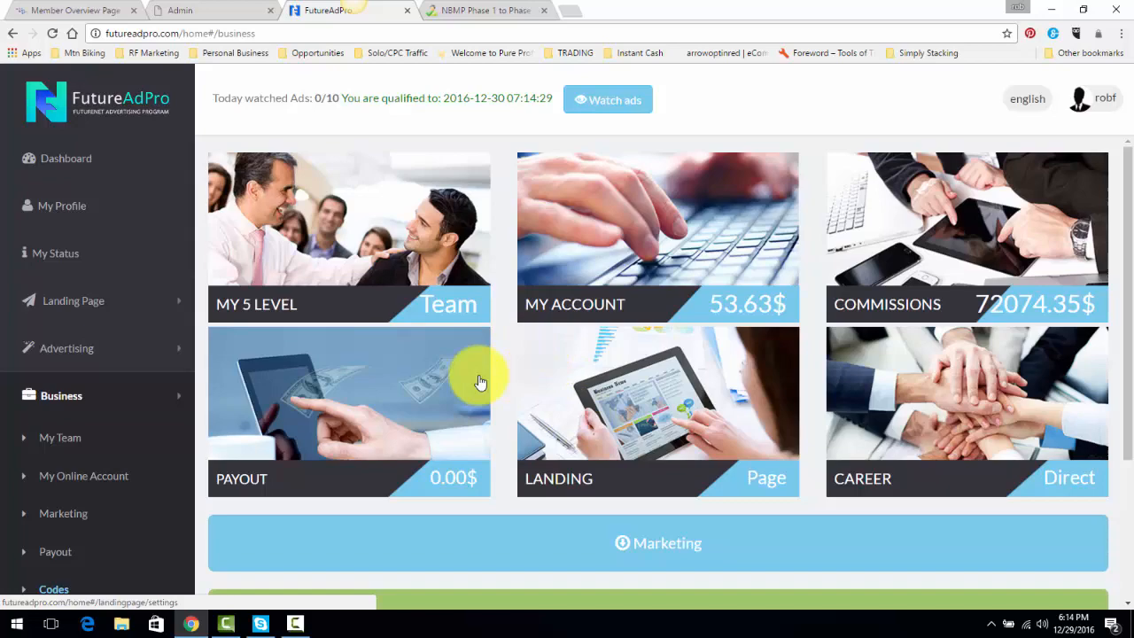
{"action": "left_click", "coordinate": [482, 11]}
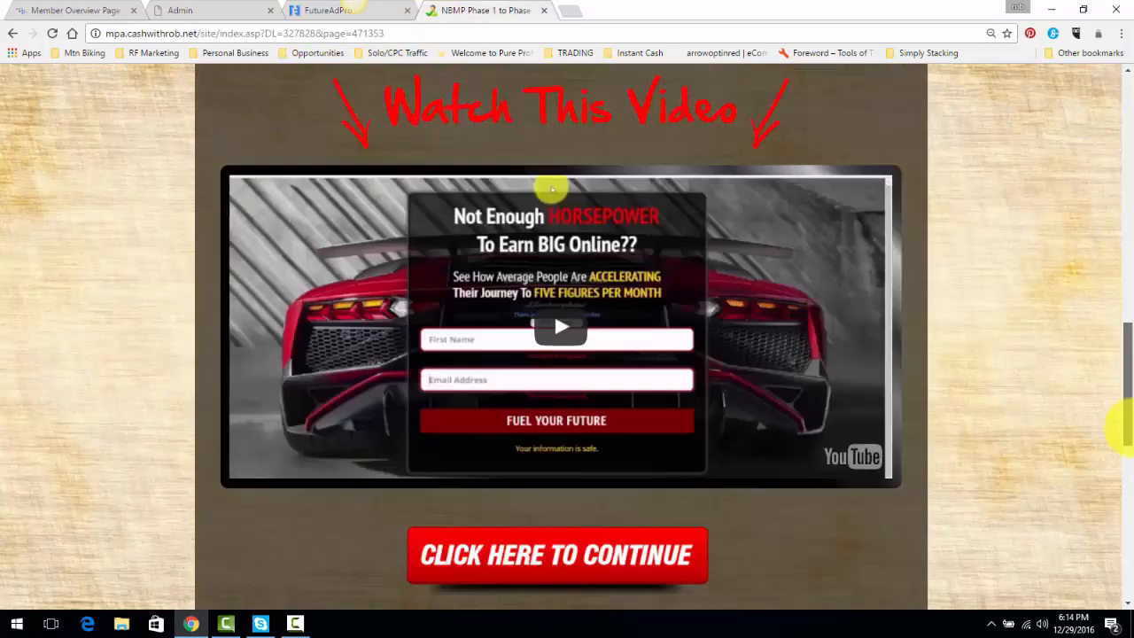
Start the Phase 1 video, then return to Power Lead System's Banners page and browse the Websites and Account menus
{"action": "left_click", "coordinate": [560, 326]}
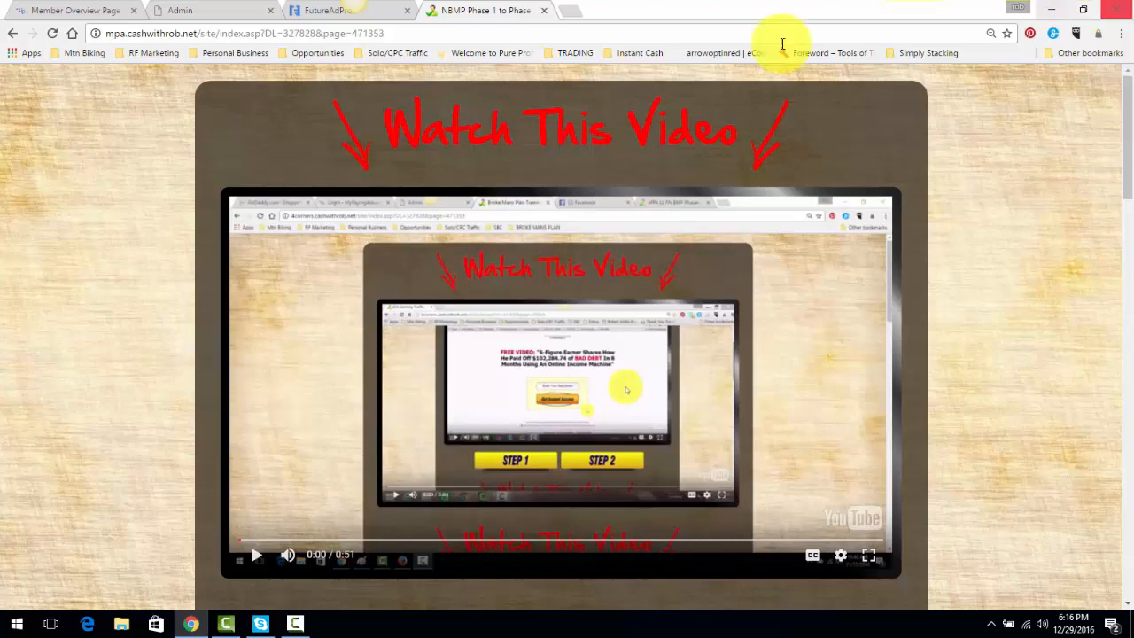
{"action": "left_click", "coordinate": [213, 10]}
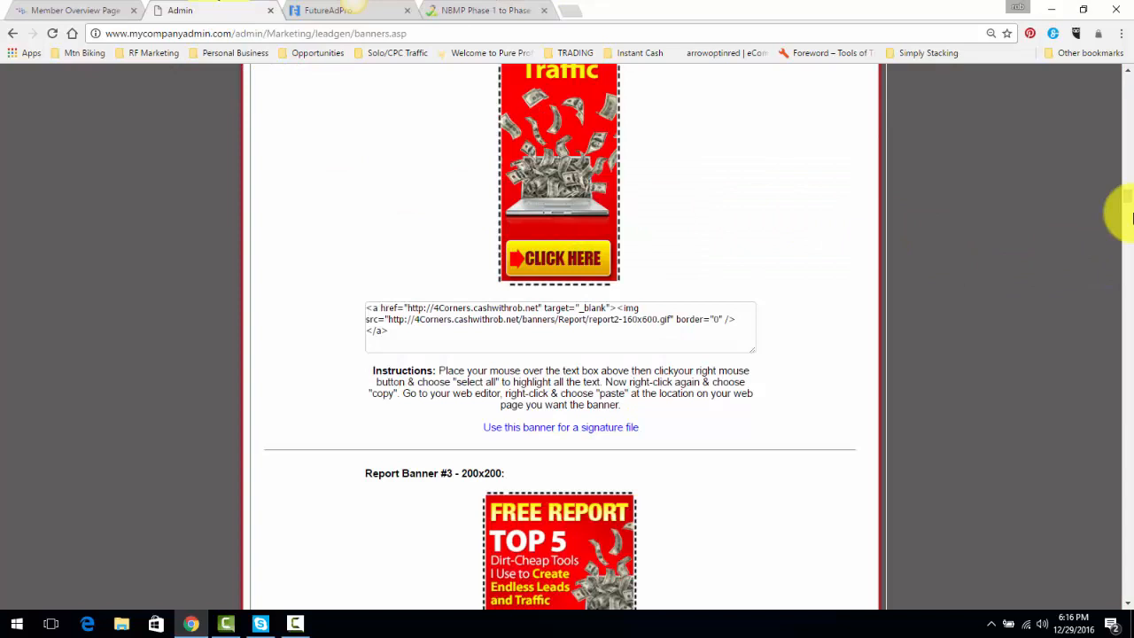
{"action": "left_click", "coordinate": [496, 216]}
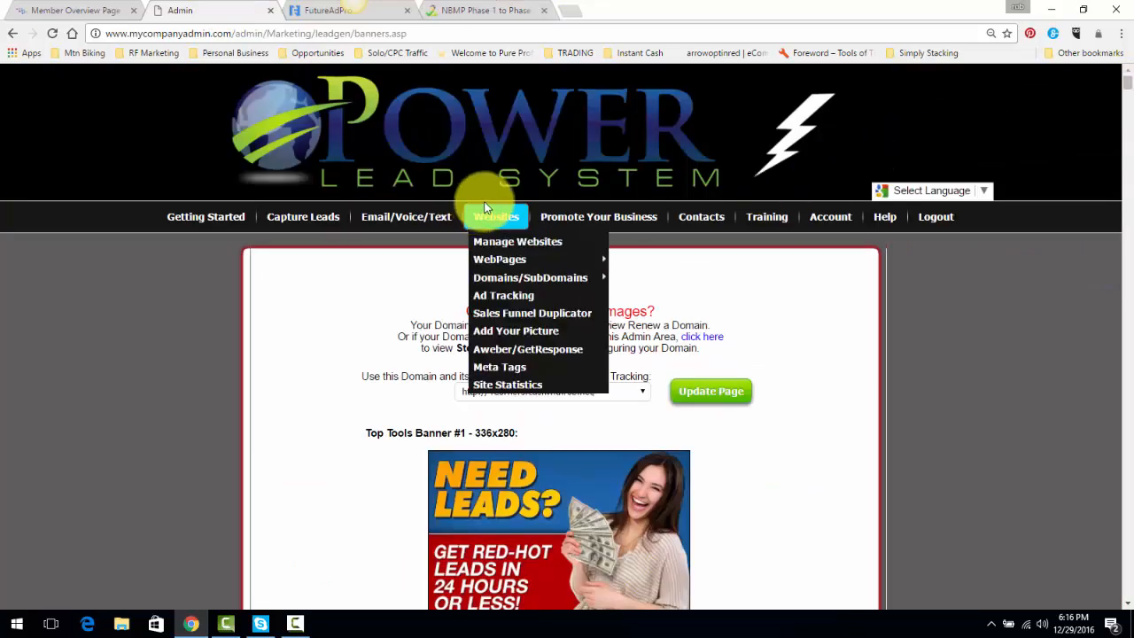
{"action": "left_click", "coordinate": [830, 216]}
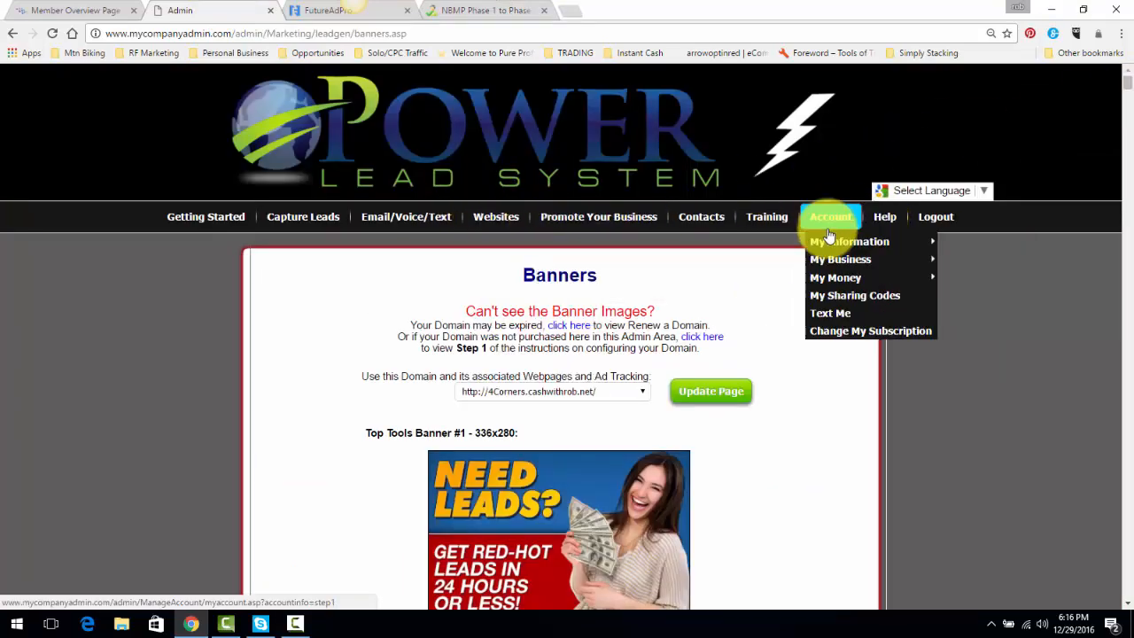